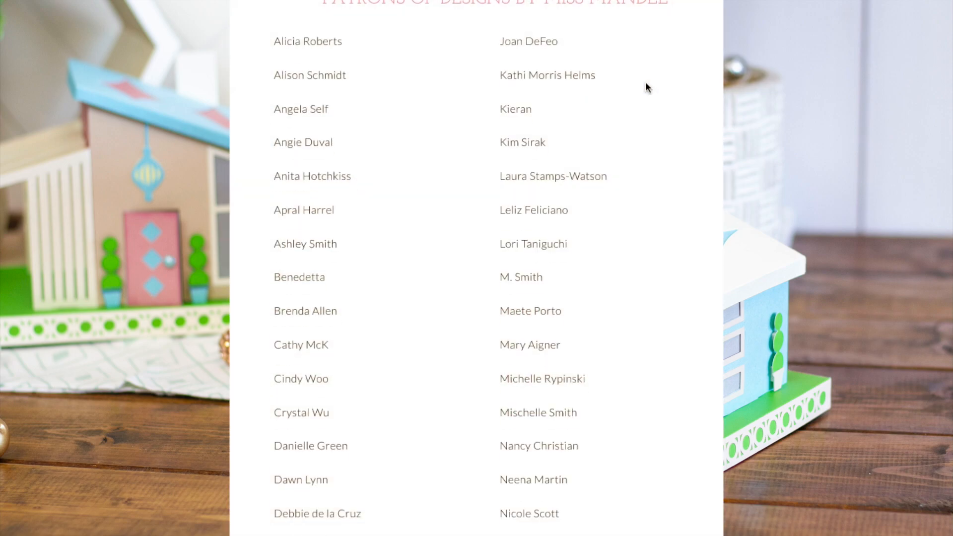
# Scroll through the full patron list and bring up the Patreon 'Select a membership level' page via Learn More
pyautogui.scroll(-3)
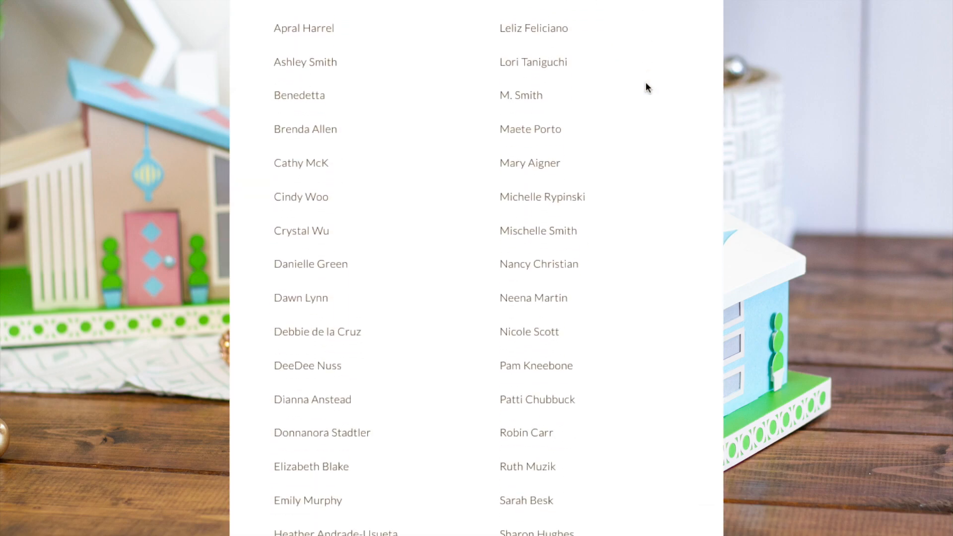
pyautogui.scroll(-3)
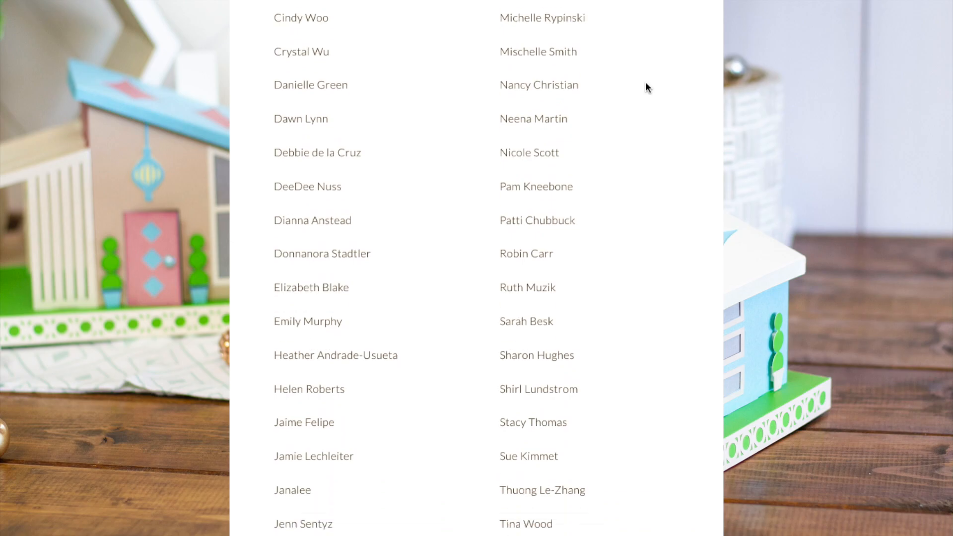
pyautogui.scroll(-3)
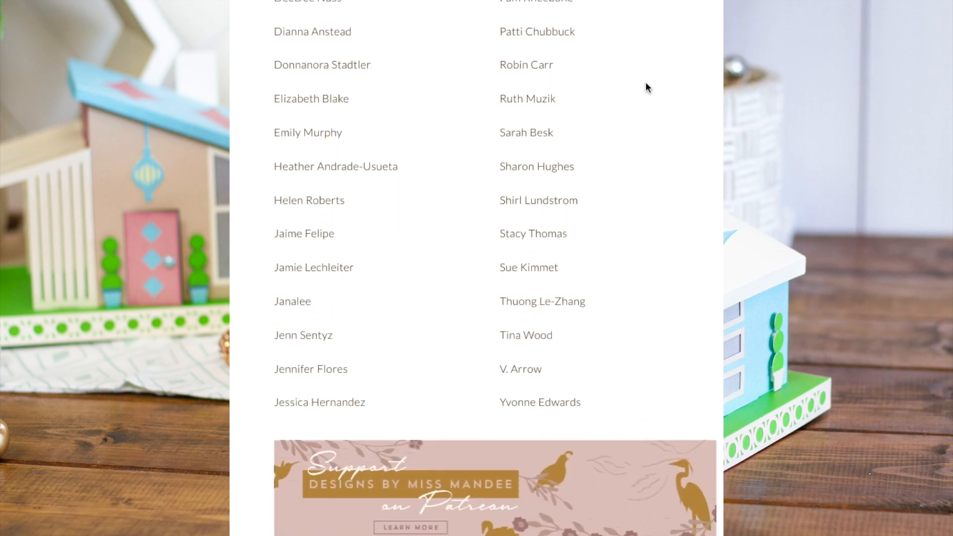
pyautogui.click(410, 527)
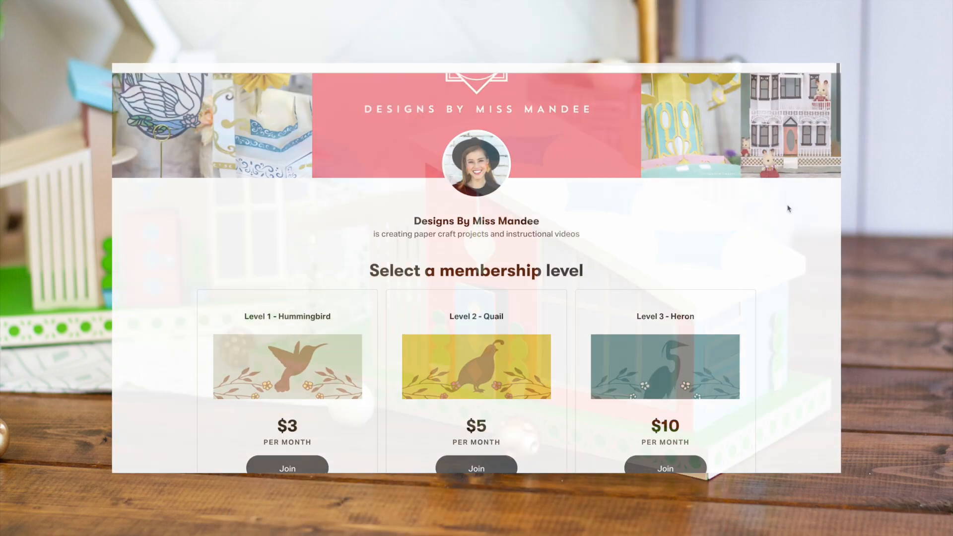
pyautogui.scroll(-3)
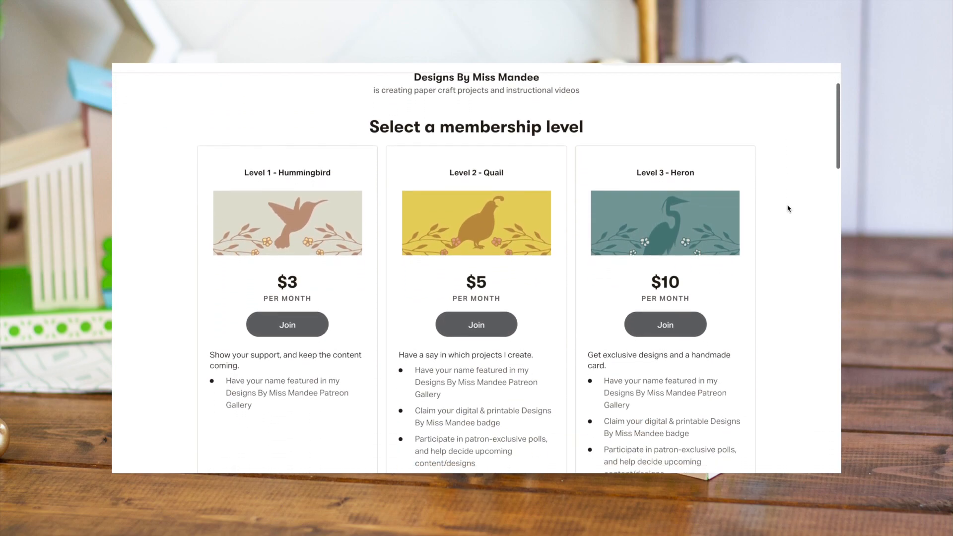